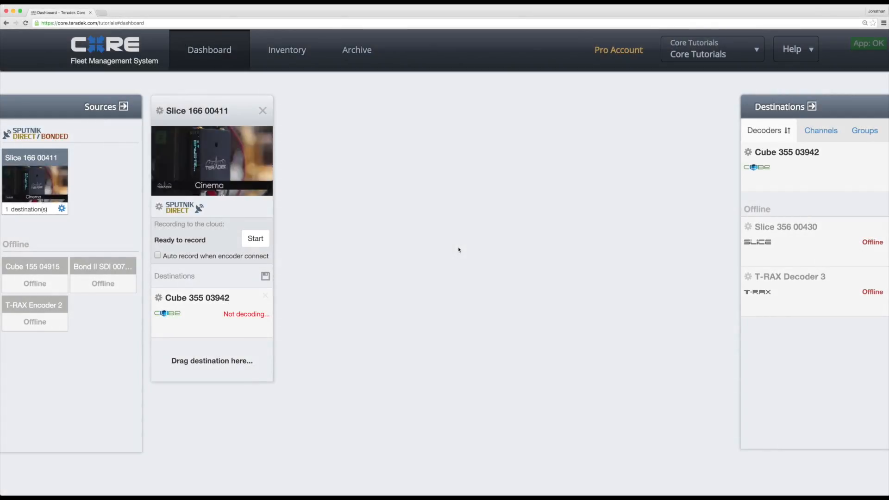
# Show the encoder inventory listing connected Slice 166 00411 with its capture and bitrate details
pyautogui.click(287, 50)
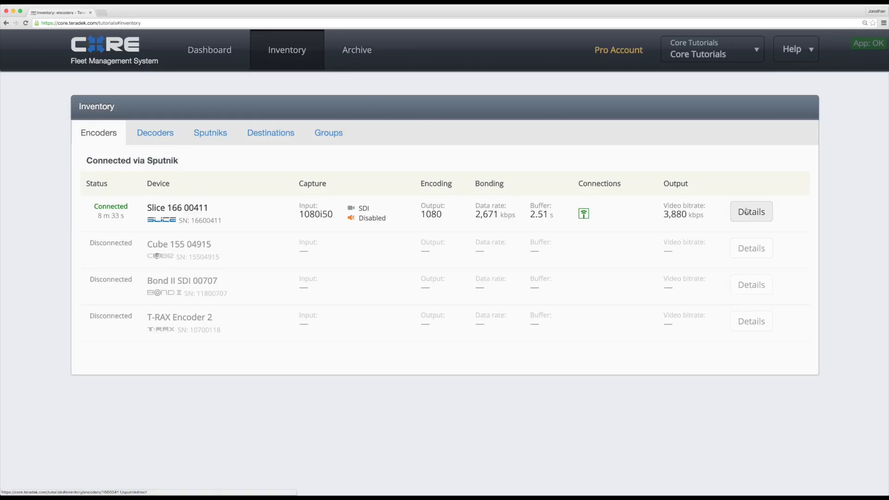
# Review Slice 166 00411's Streaming and Bonding settings, then restart its video
pyautogui.click(751, 212)
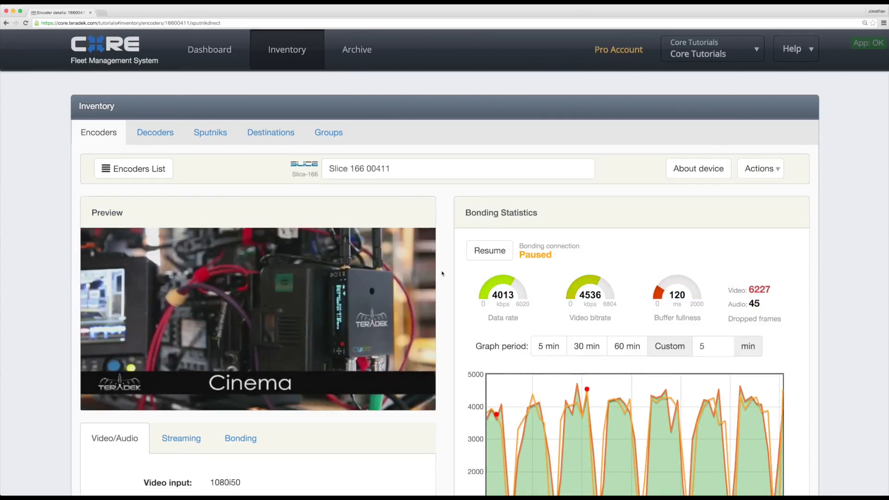
pyautogui.scroll(-3)
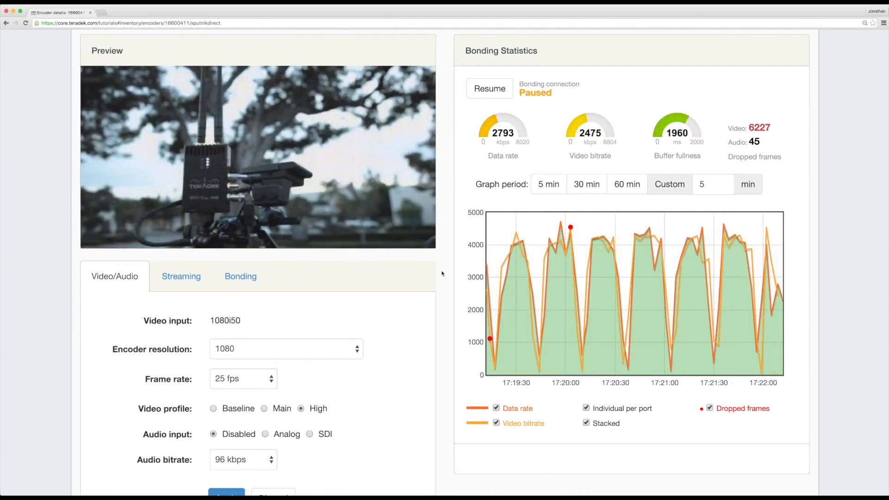
pyautogui.click(181, 276)
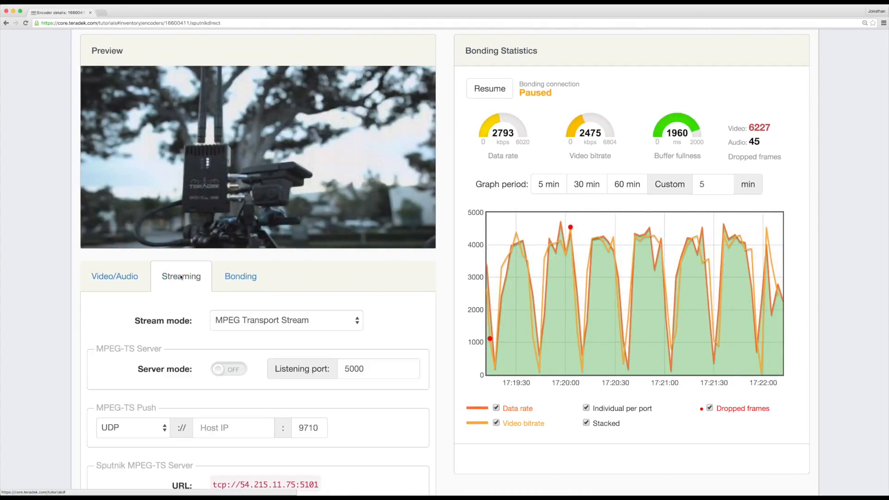
pyautogui.click(240, 276)
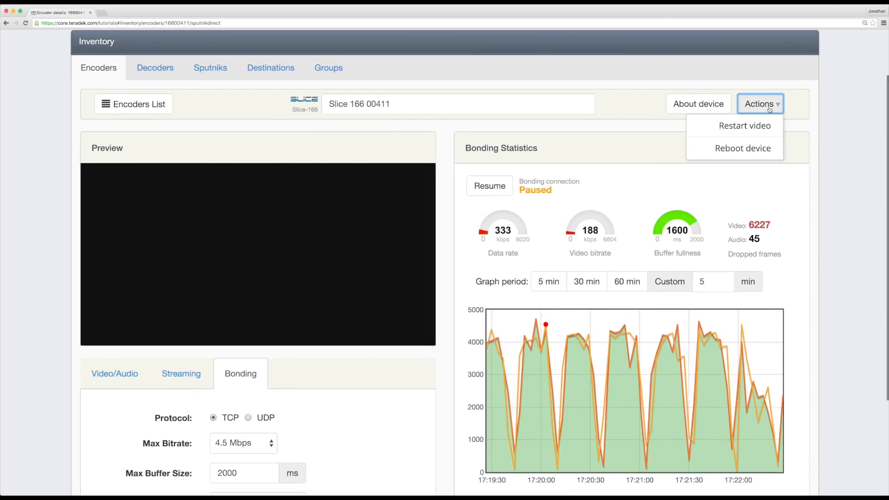
pyautogui.click(745, 126)
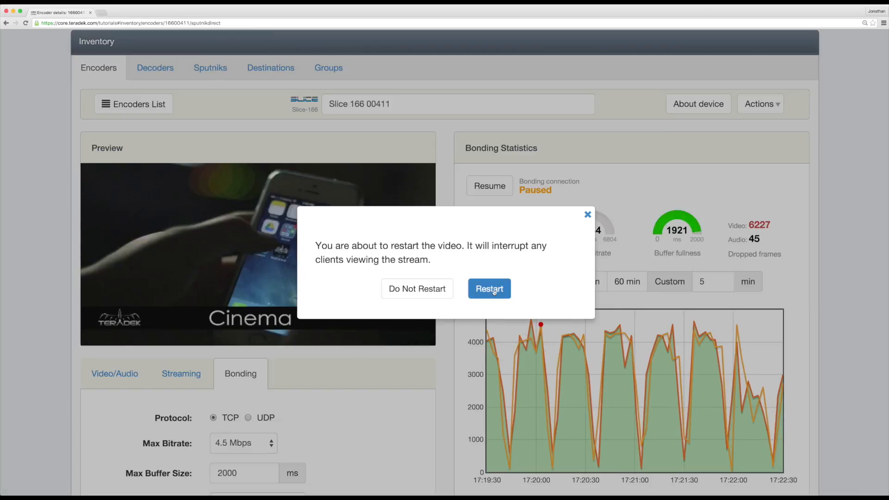
pyautogui.click(489, 289)
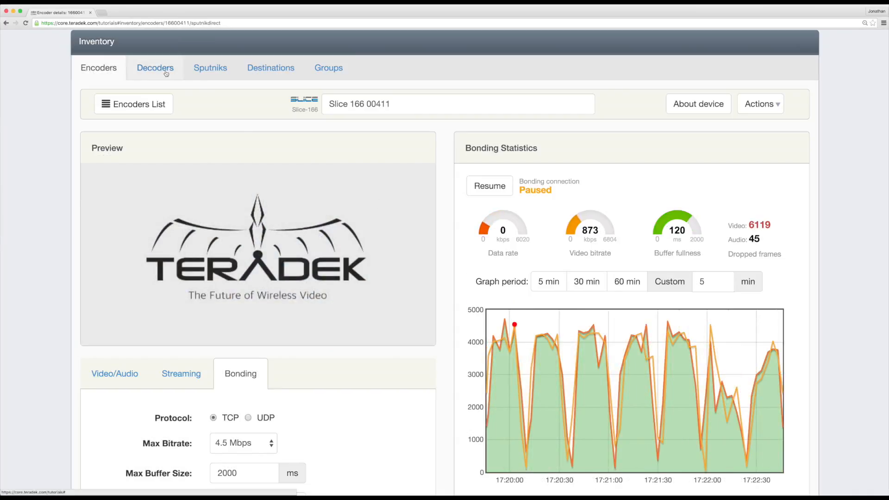
# Open decoder Cube 355 03942's details and scroll through its stream and output settings
pyautogui.click(155, 68)
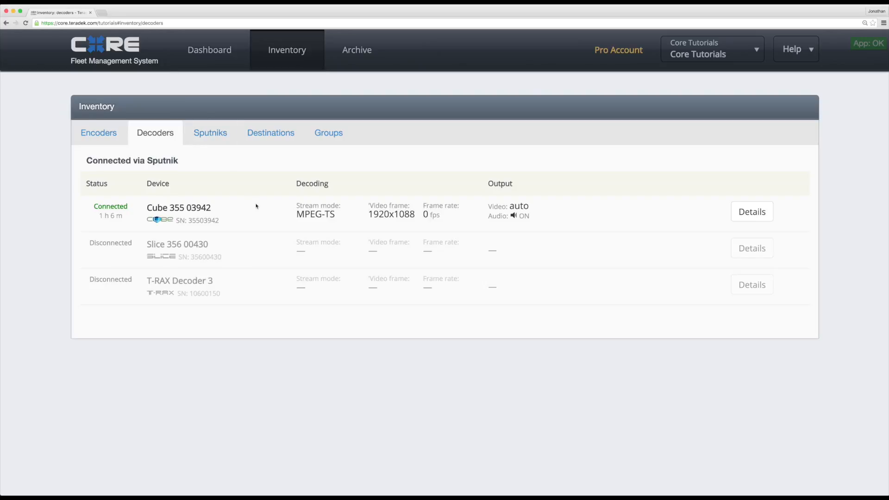
pyautogui.moveTo(672, 218)
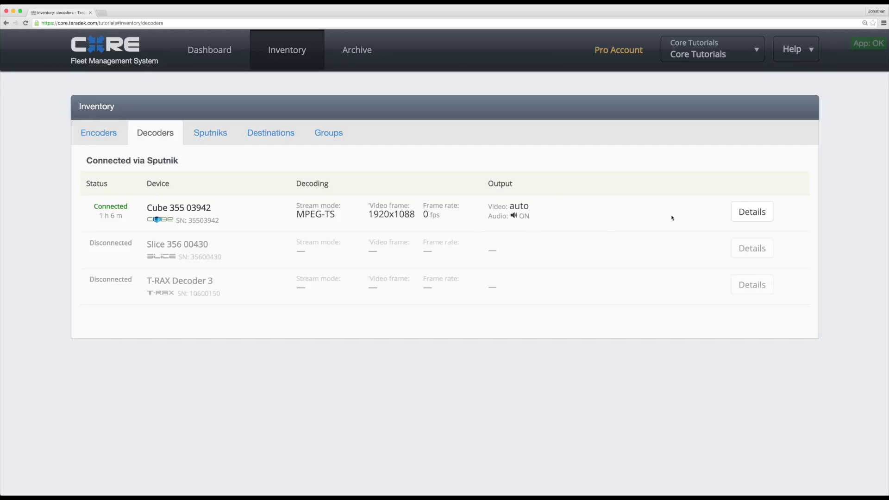
pyautogui.click(752, 212)
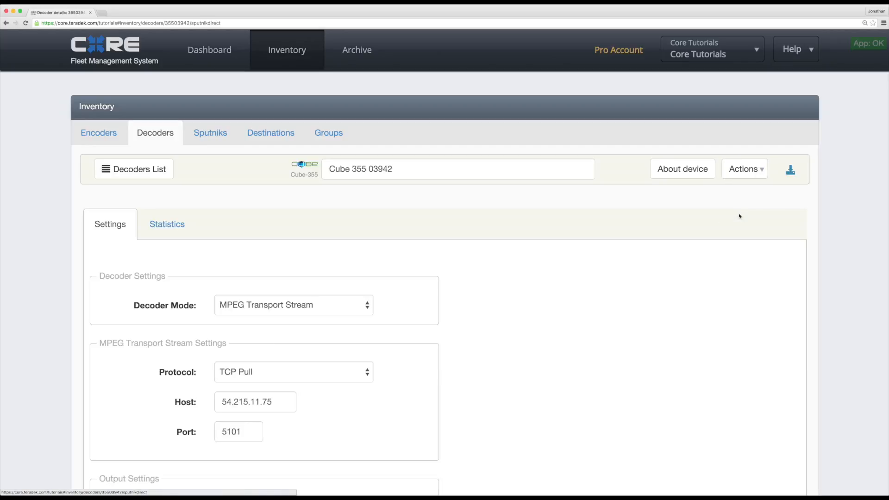
pyautogui.scroll(-3)
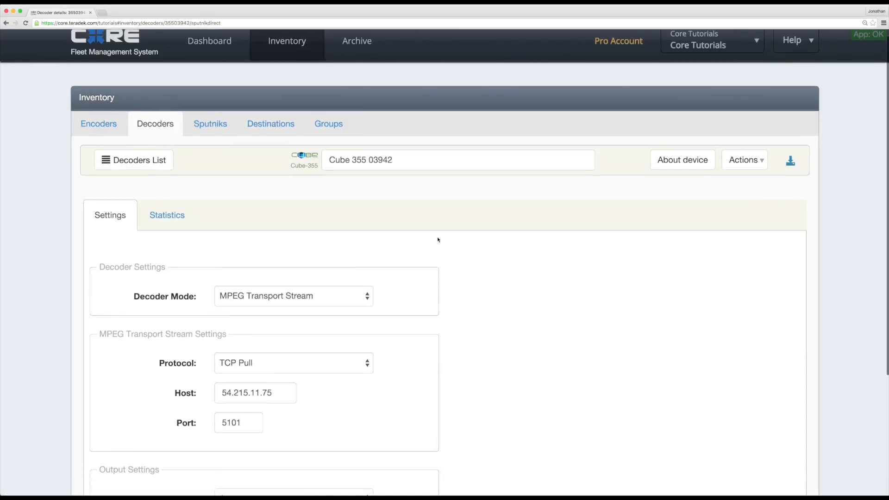
pyautogui.scroll(-3)
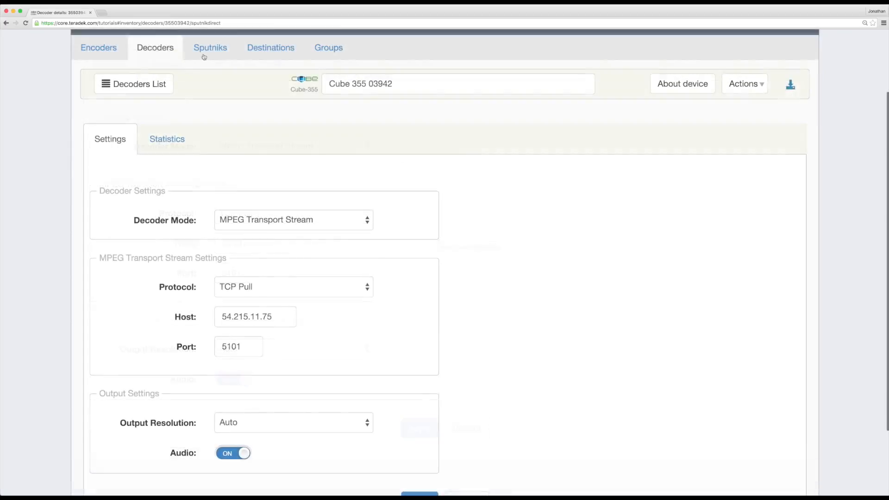
# View the Sputniks inventory and briefly expand the 7 connected devices of 54.215.11.75
pyautogui.click(211, 48)
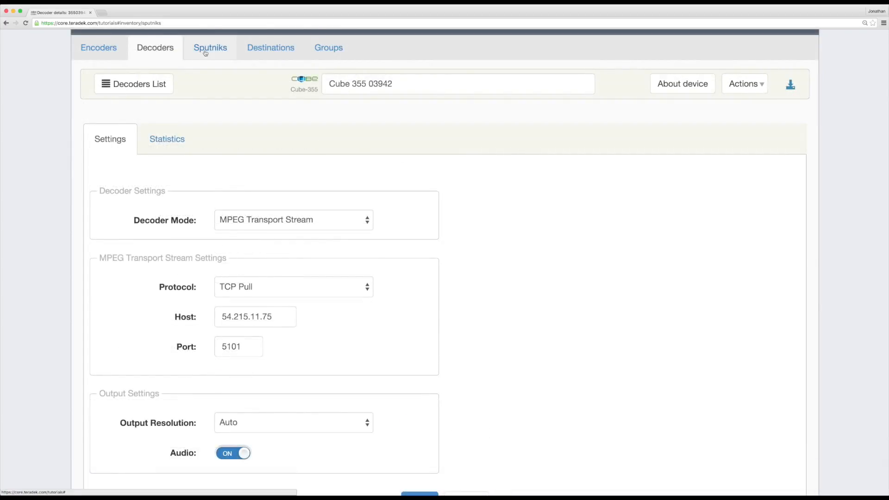
pyautogui.click(209, 47)
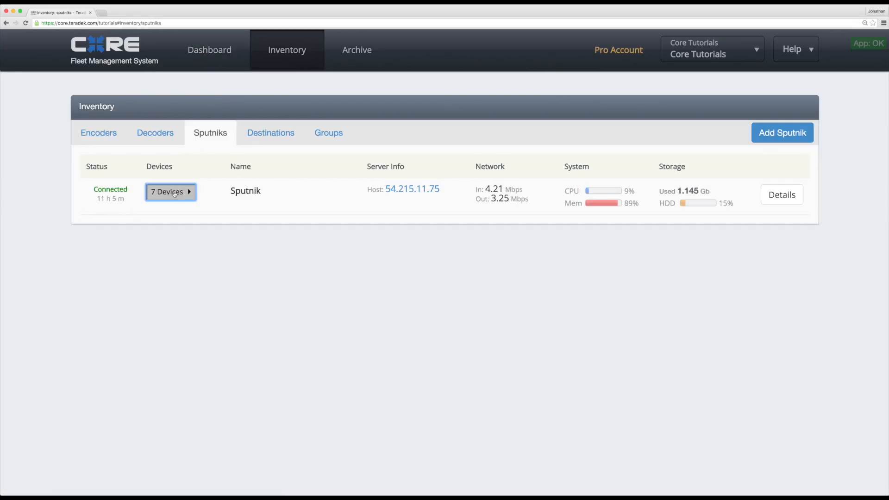
pyautogui.click(169, 192)
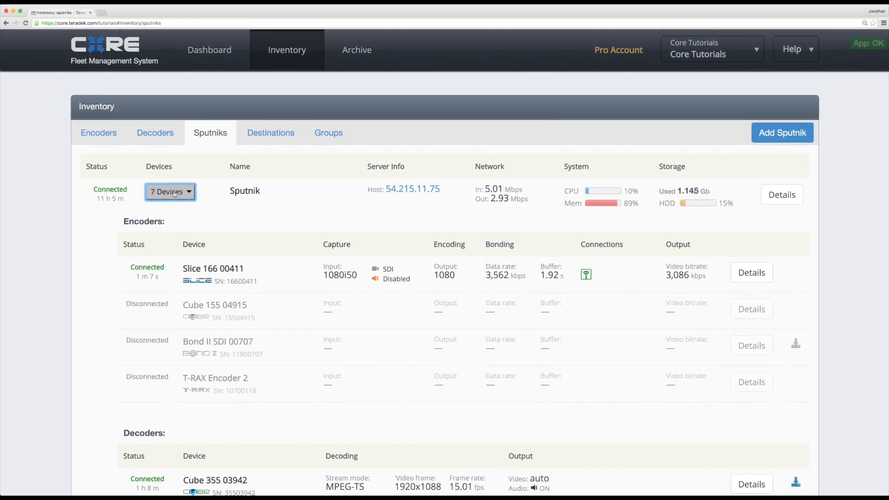
pyautogui.click(170, 191)
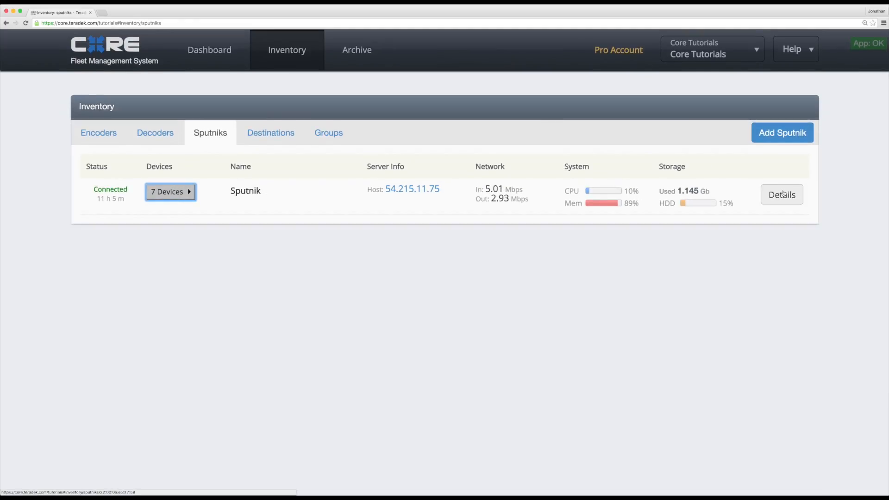
# Open the detail page of Sputnik 54.215.11.75, showing port 5111 and version info
pyautogui.click(781, 195)
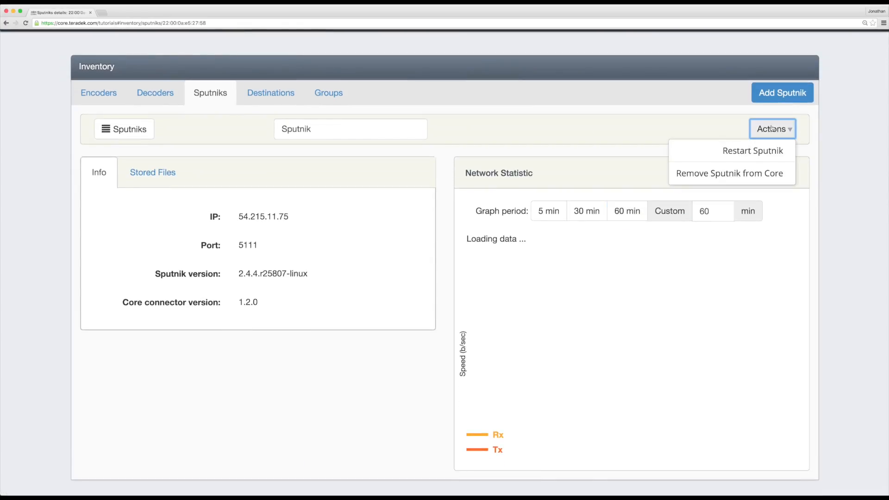
pyautogui.moveTo(732, 172)
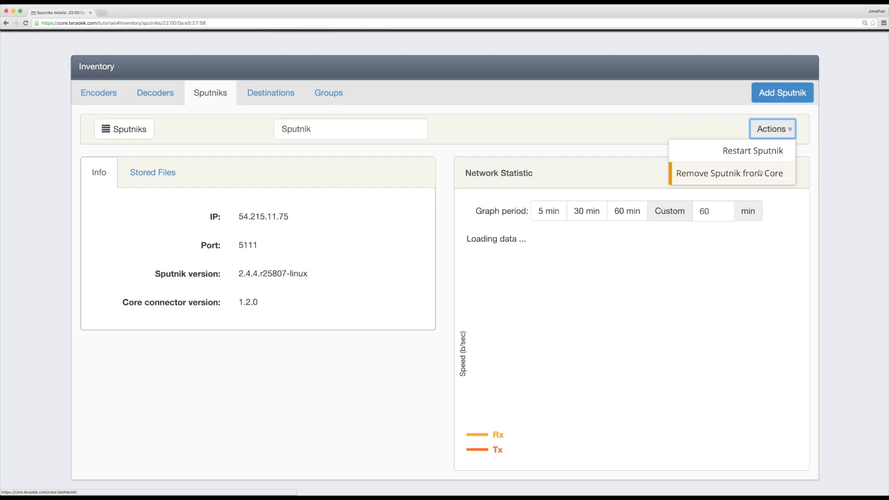
pyautogui.moveTo(533, 149)
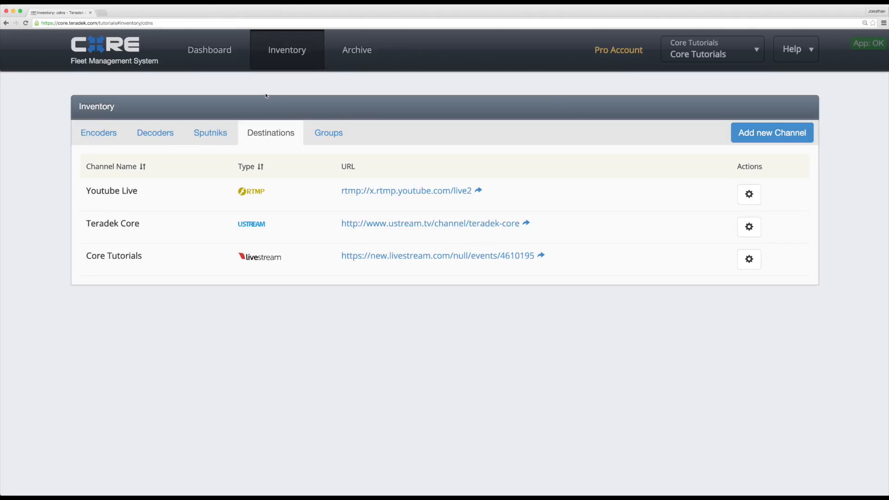
pyautogui.click(748, 194)
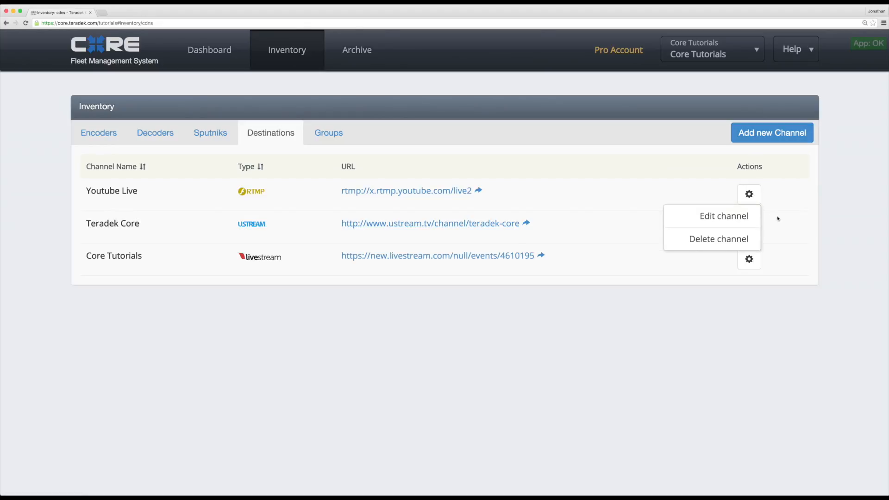
pyautogui.click(674, 220)
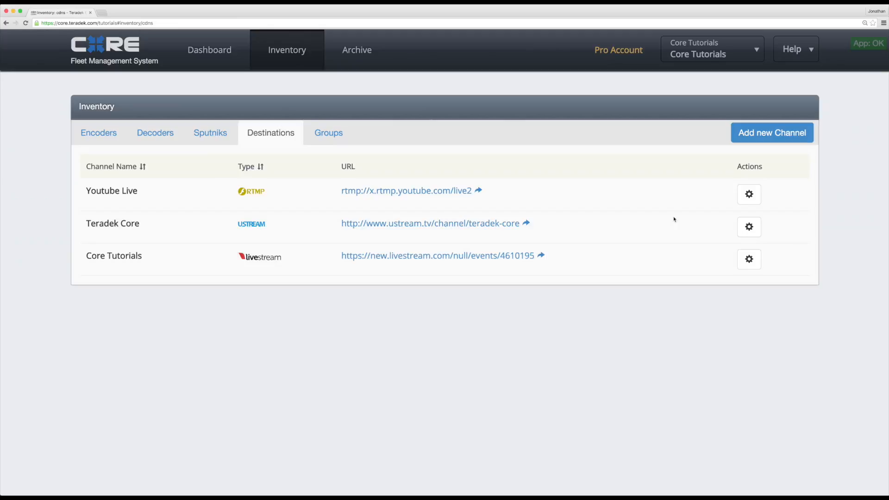
pyautogui.click(328, 133)
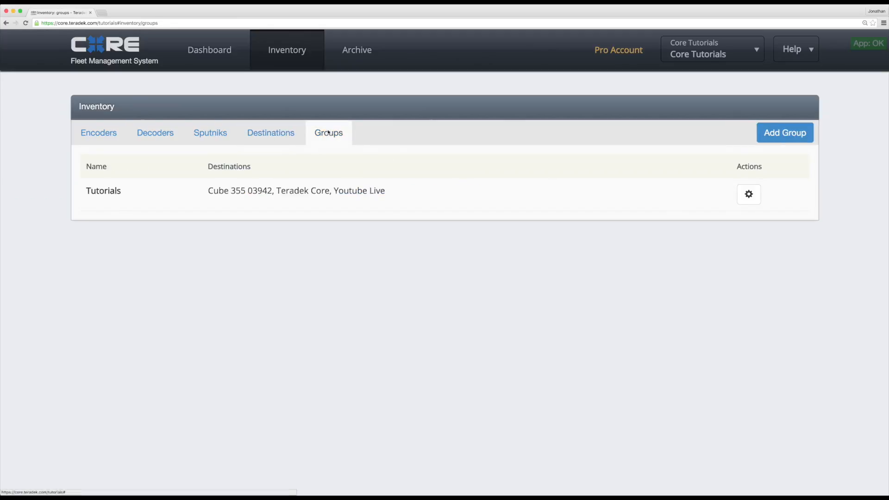
# Create and save group 'Test' with Cube 355 03942 and Teradek Core, then return to Groups list
pyautogui.click(785, 132)
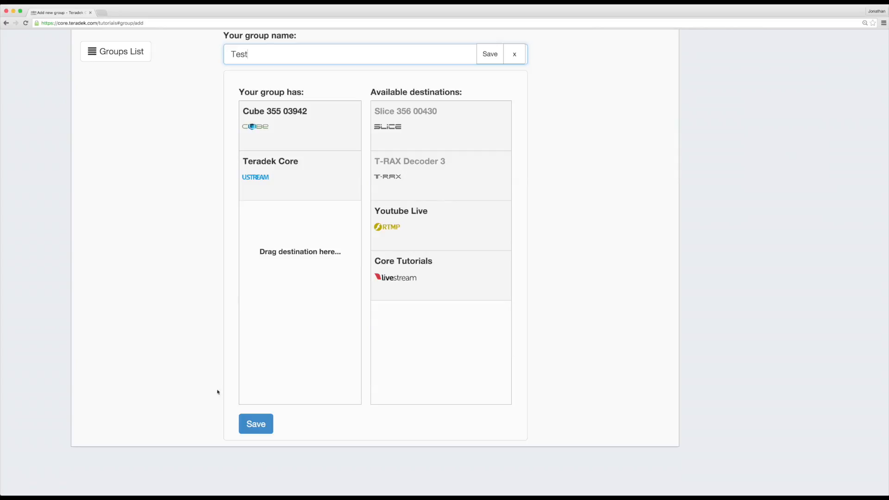
pyautogui.click(256, 424)
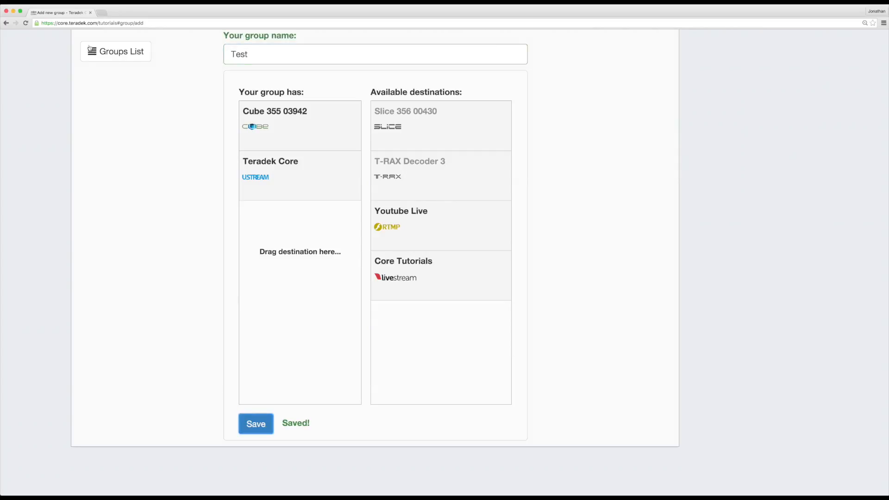
pyautogui.click(116, 51)
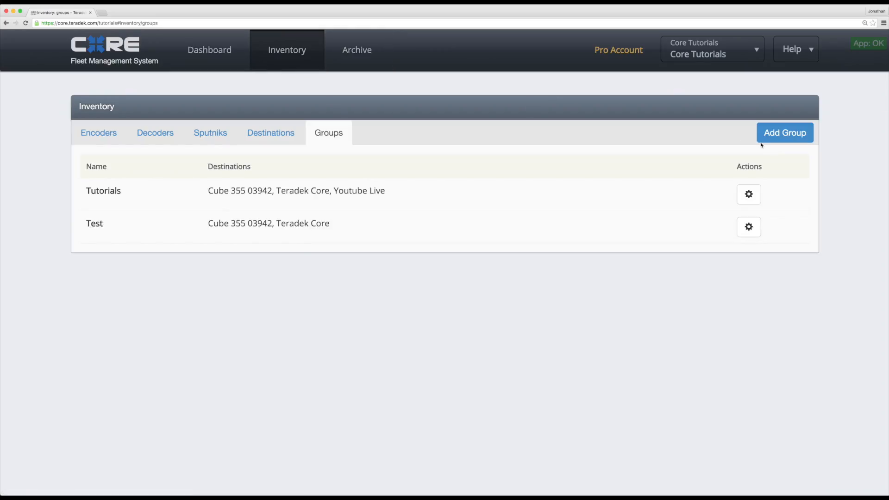